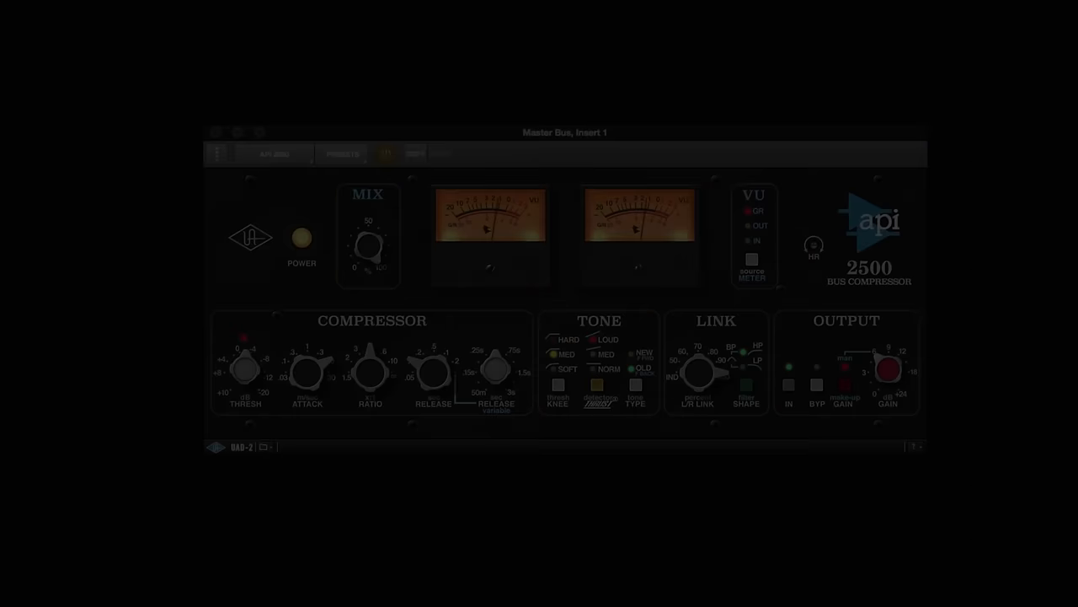
- Step the KNEE setting through Medium to Soft on the master bus
{"action": "left_click", "coordinate": [384, 153]}
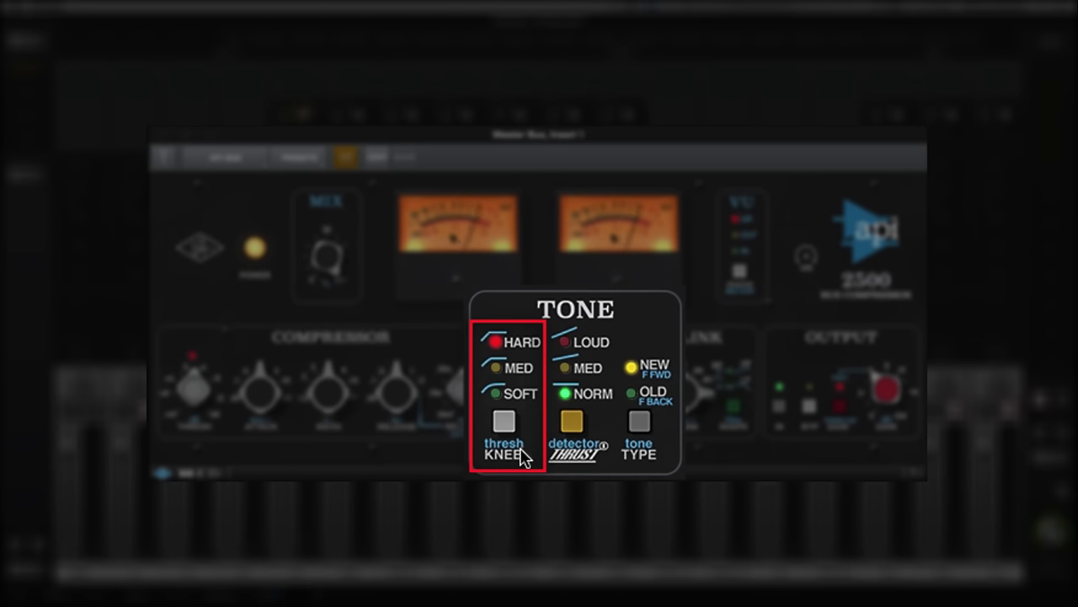
{"action": "left_click", "coordinate": [495, 368]}
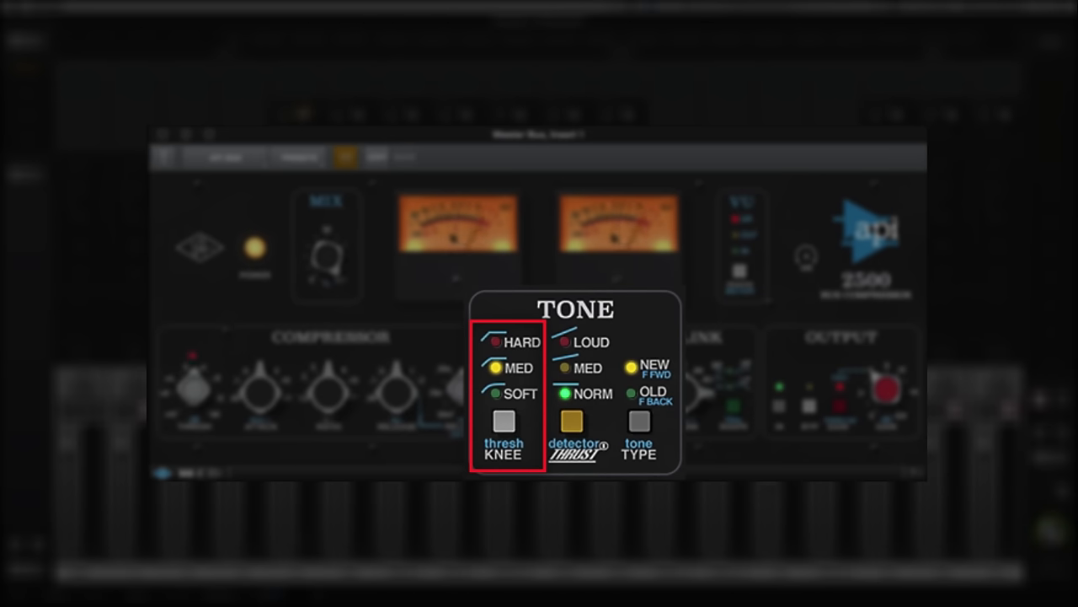
{"action": "left_click", "coordinate": [496, 395]}
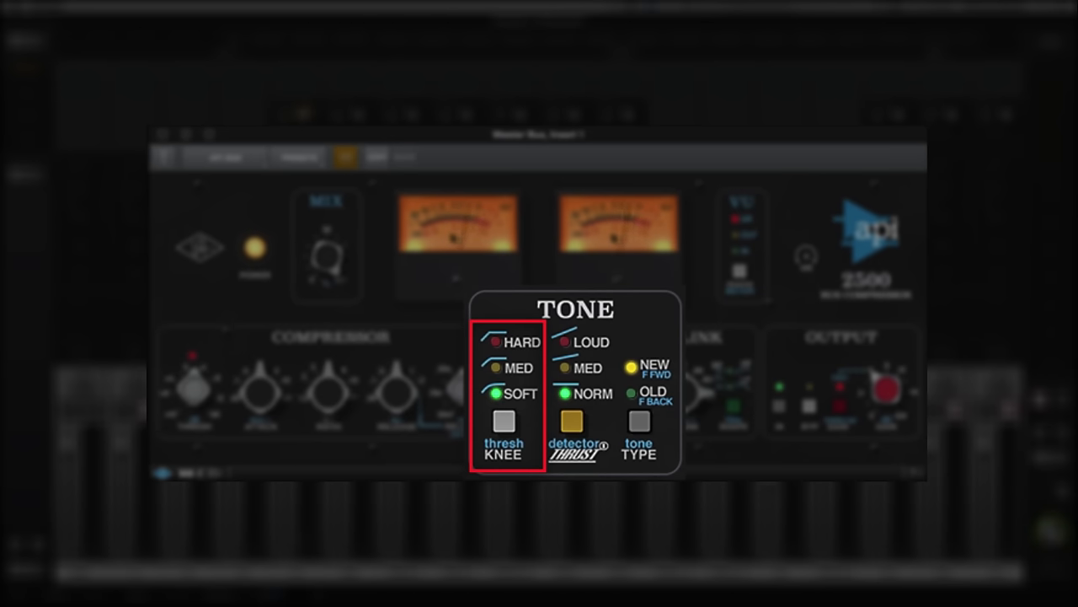
{"action": "left_click", "coordinate": [576, 425]}
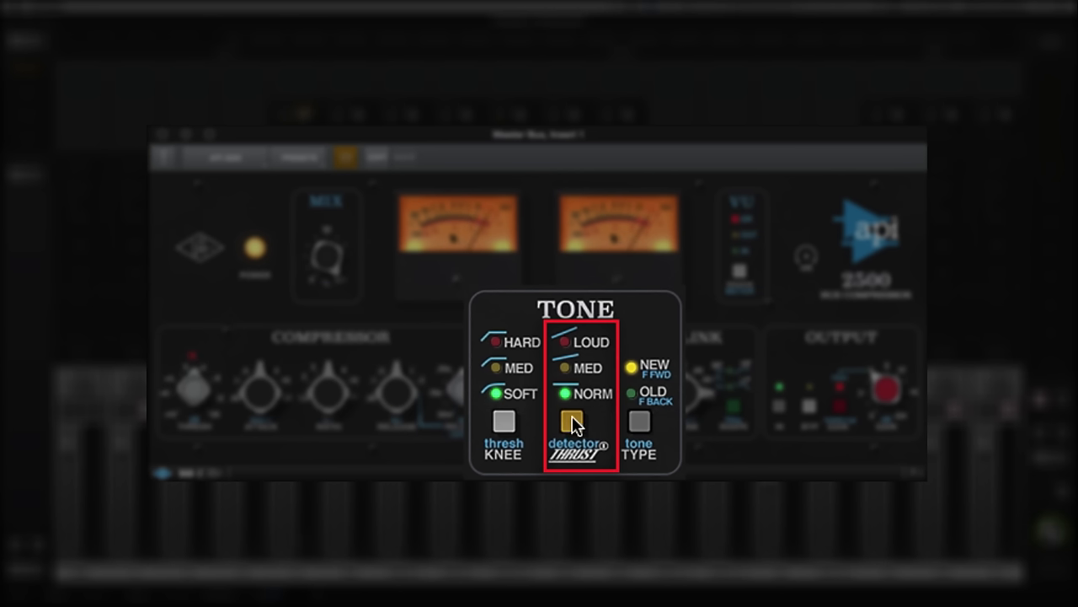
- Raise the detector THRUST to Medium
{"action": "left_click", "coordinate": [559, 367]}
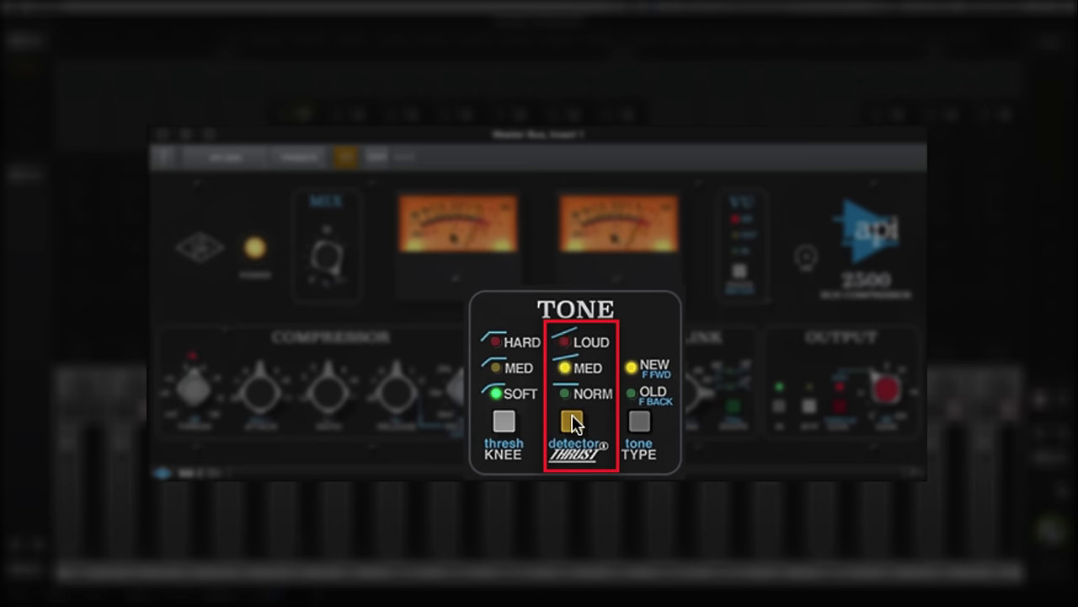
{"action": "left_click", "coordinate": [641, 421]}
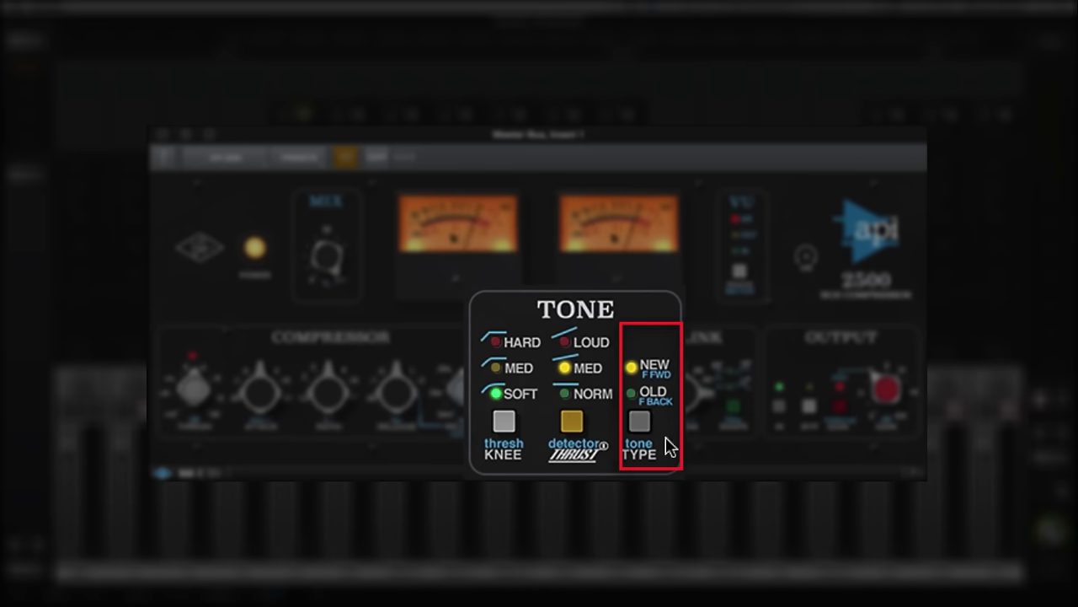
- Switch the Tone TYPE from New (feed-forward) to Old (feedback)
{"action": "left_click", "coordinate": [639, 421]}
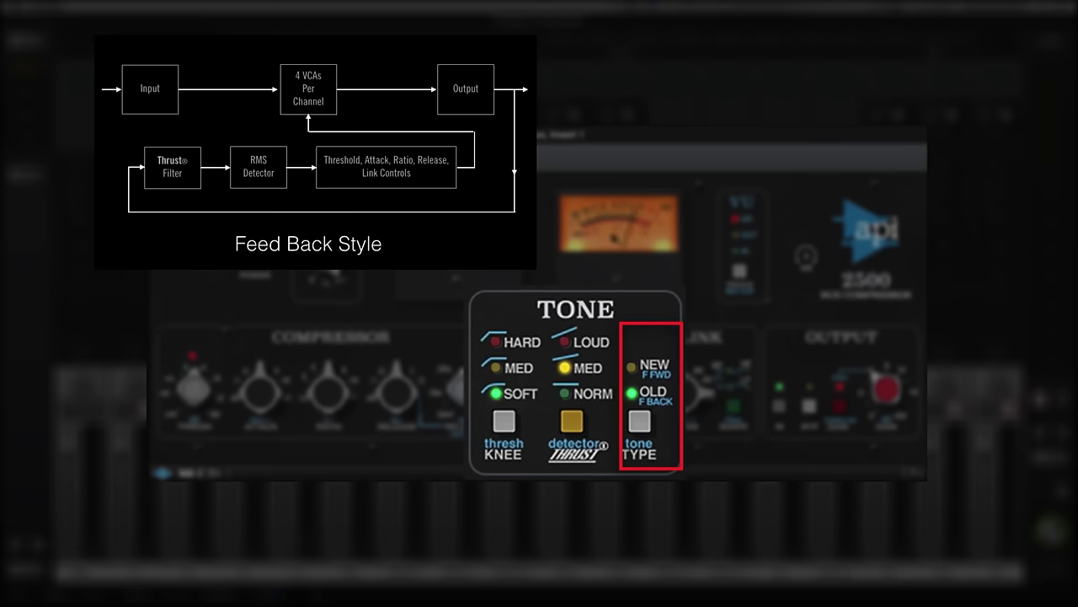
{"action": "left_click", "coordinate": [640, 420]}
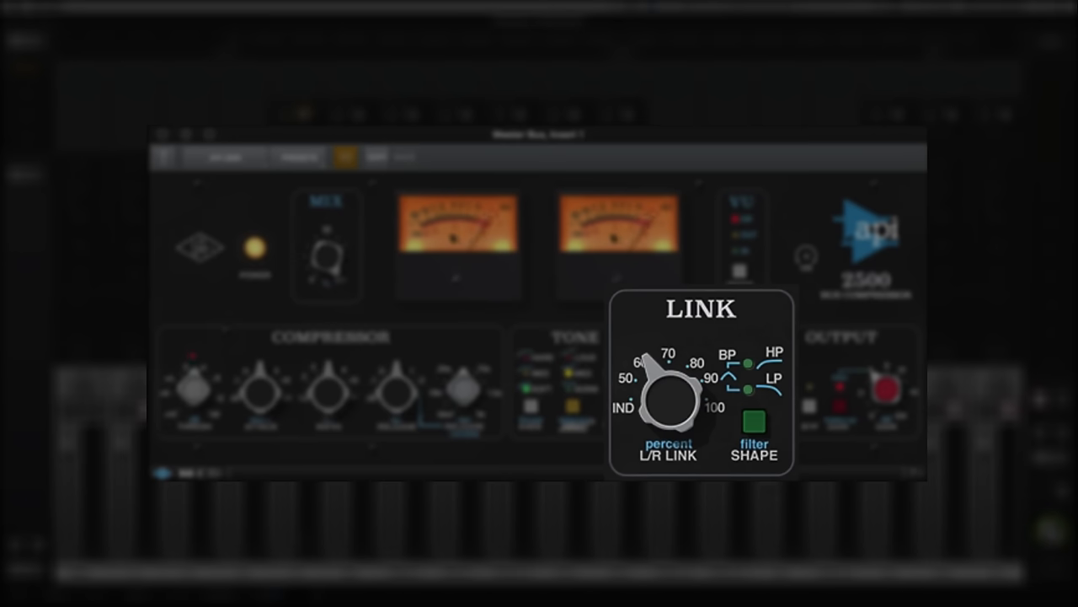
{"action": "left_click", "coordinate": [755, 424]}
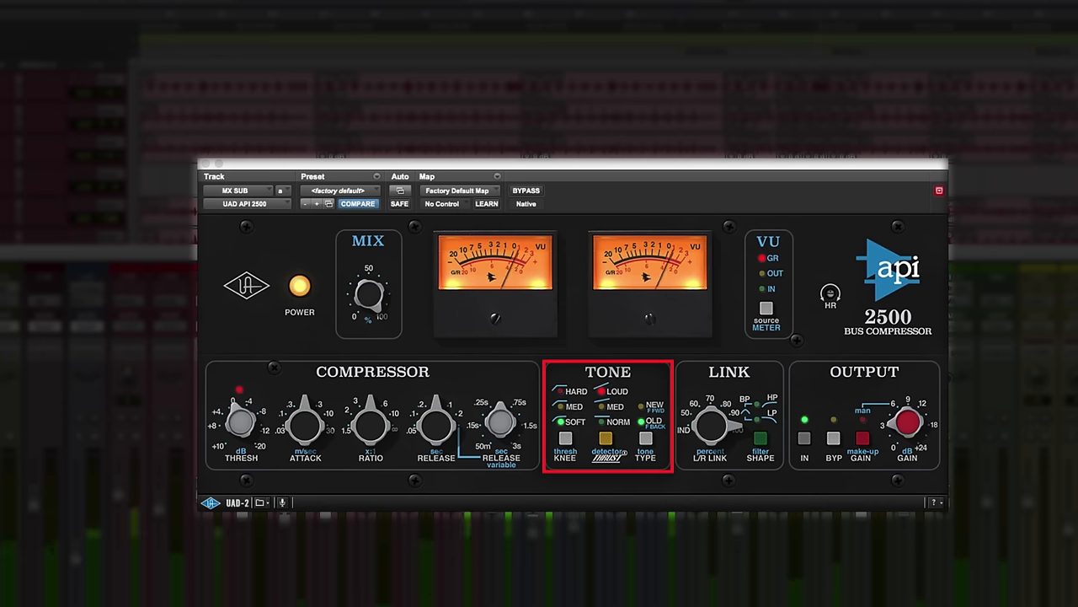
{"action": "left_click", "coordinate": [299, 287]}
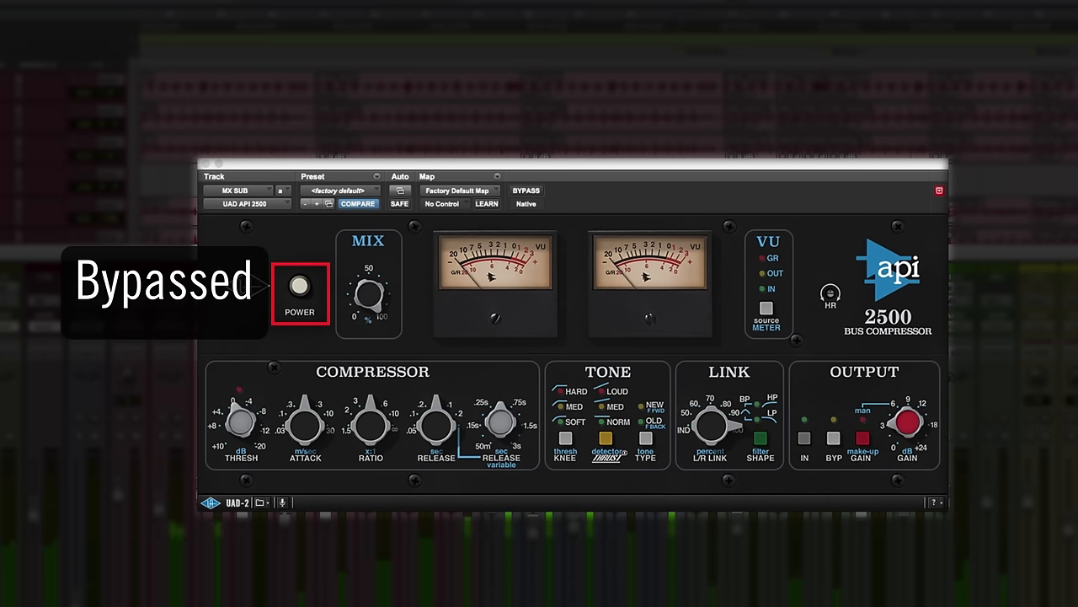
{"action": "left_click", "coordinate": [299, 286]}
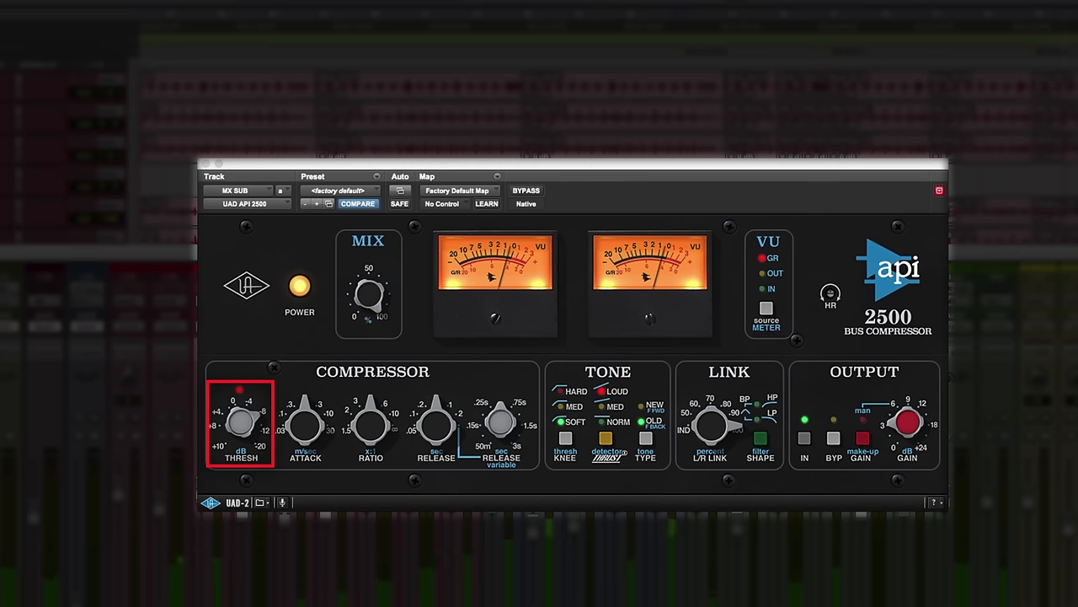
{"action": "left_click", "coordinate": [300, 287]}
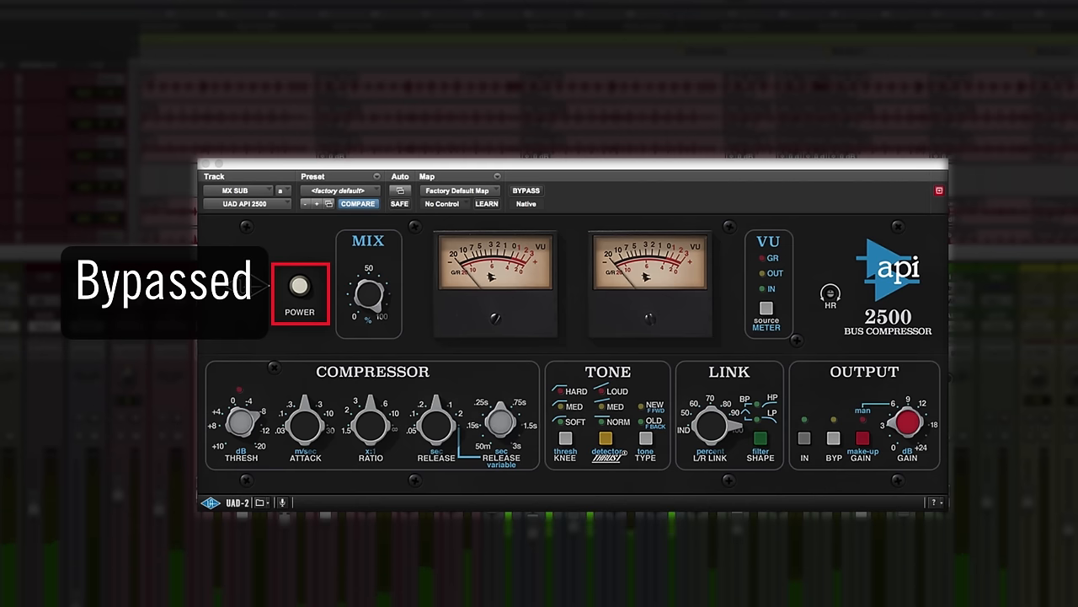
{"action": "left_click", "coordinate": [300, 287]}
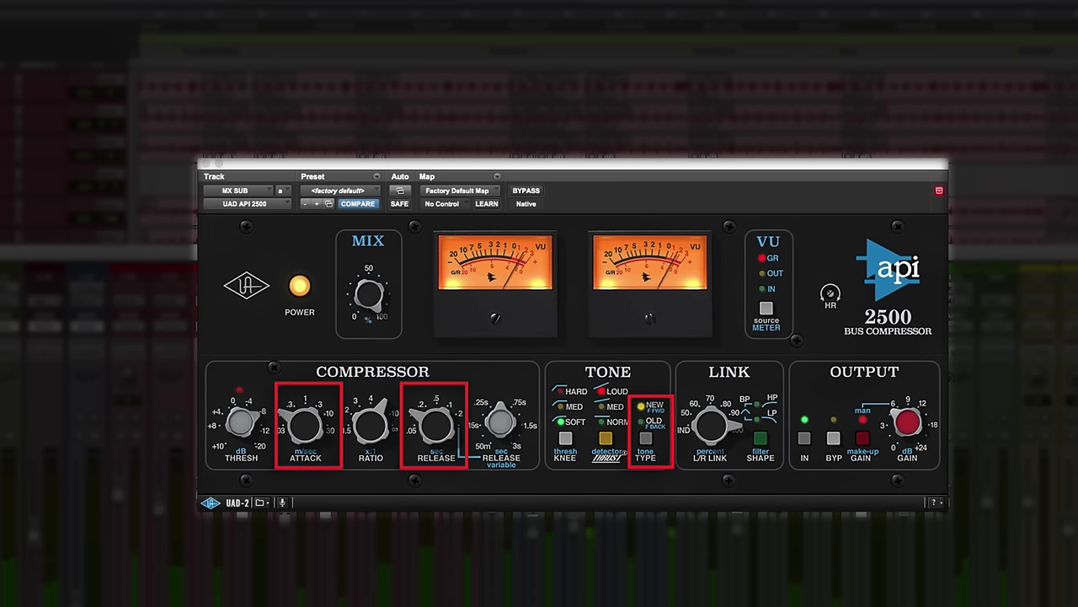
- Adjust the attack/release timing and compare against bypass via POWER off and on
{"action": "left_click", "coordinate": [367, 290]}
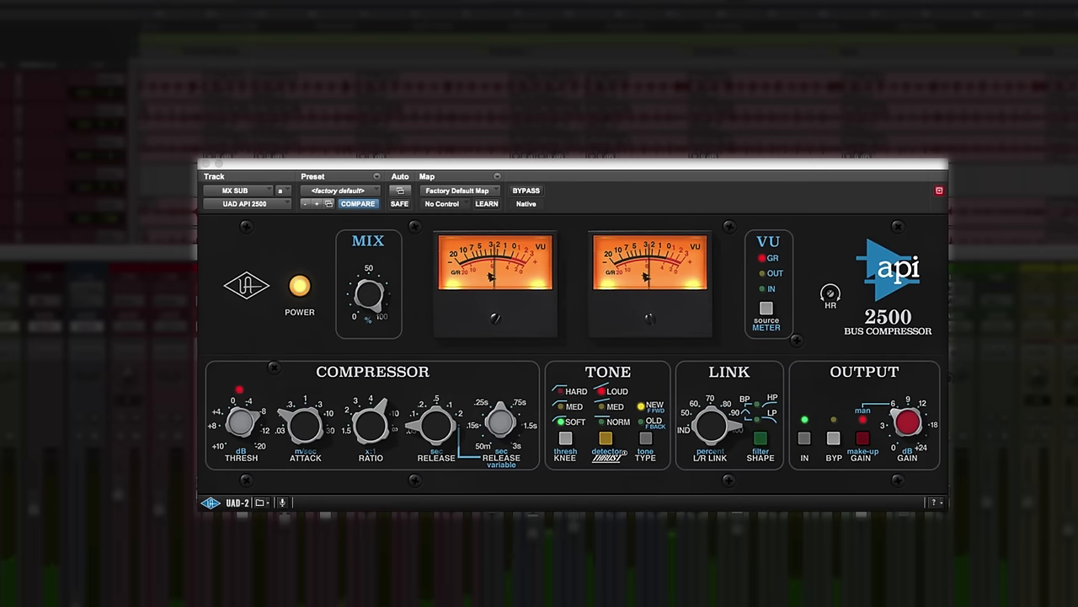
{"action": "left_click", "coordinate": [300, 287]}
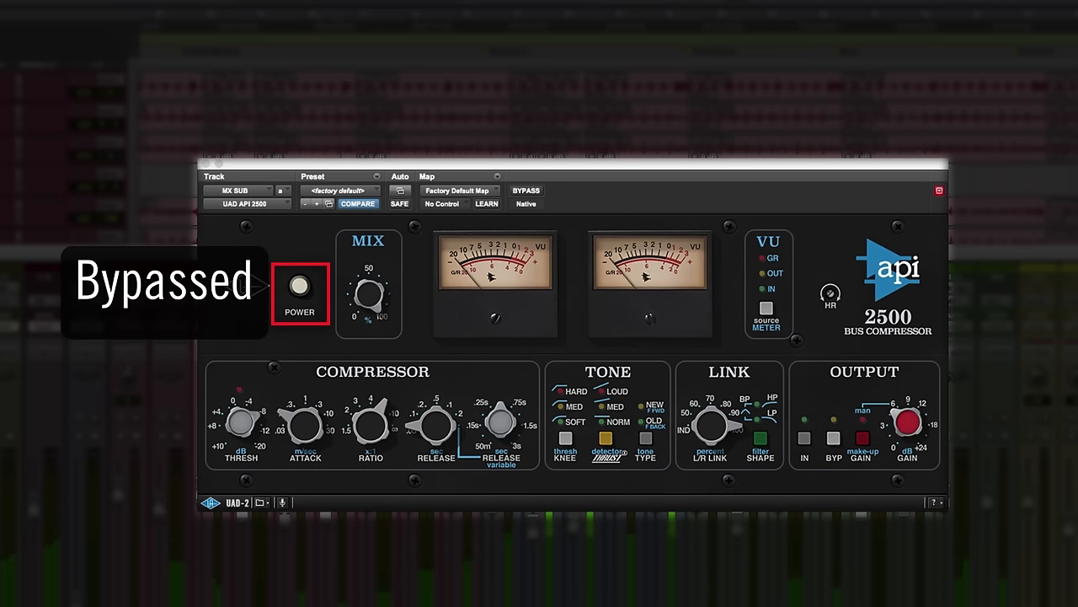
{"action": "left_click", "coordinate": [300, 286]}
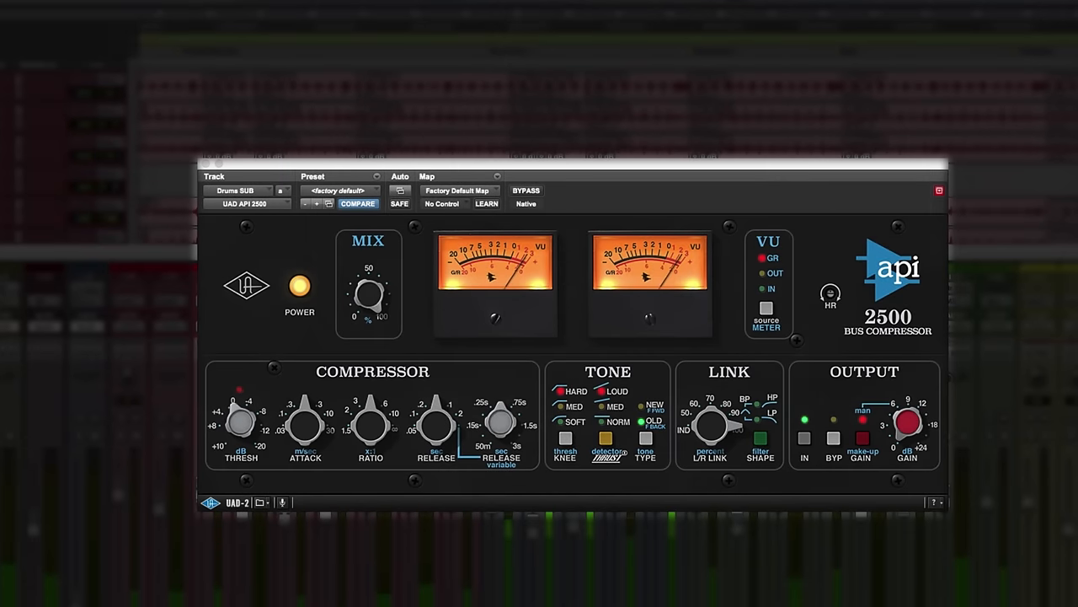
- Change the tone type and set the compression ratio on the drums bus
{"action": "left_click", "coordinate": [645, 421]}
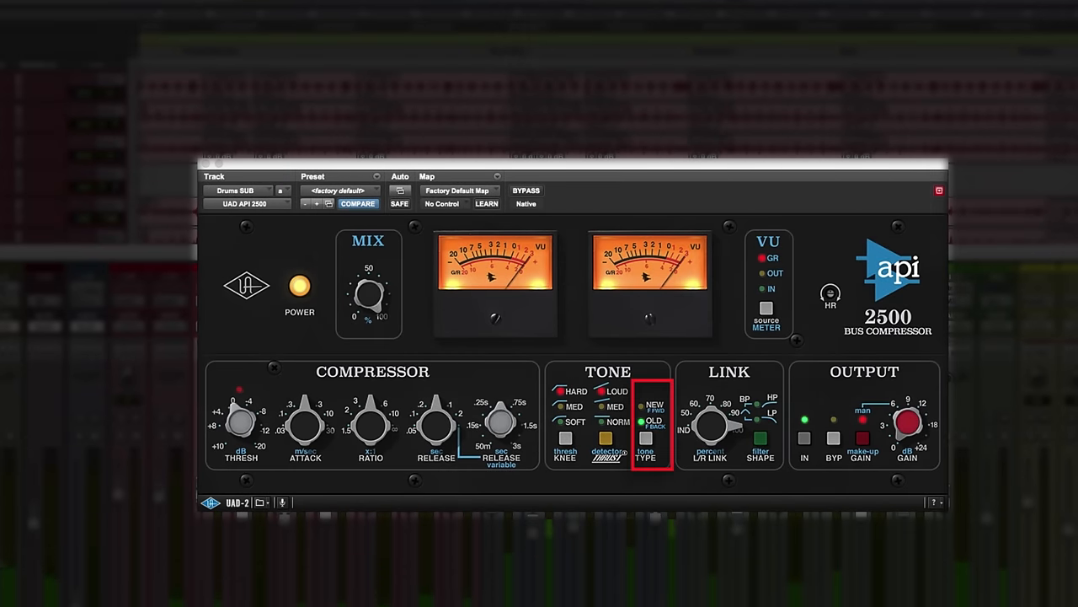
{"action": "left_click_drag", "start_coordinate": [370, 418], "coordinate": [380, 401]}
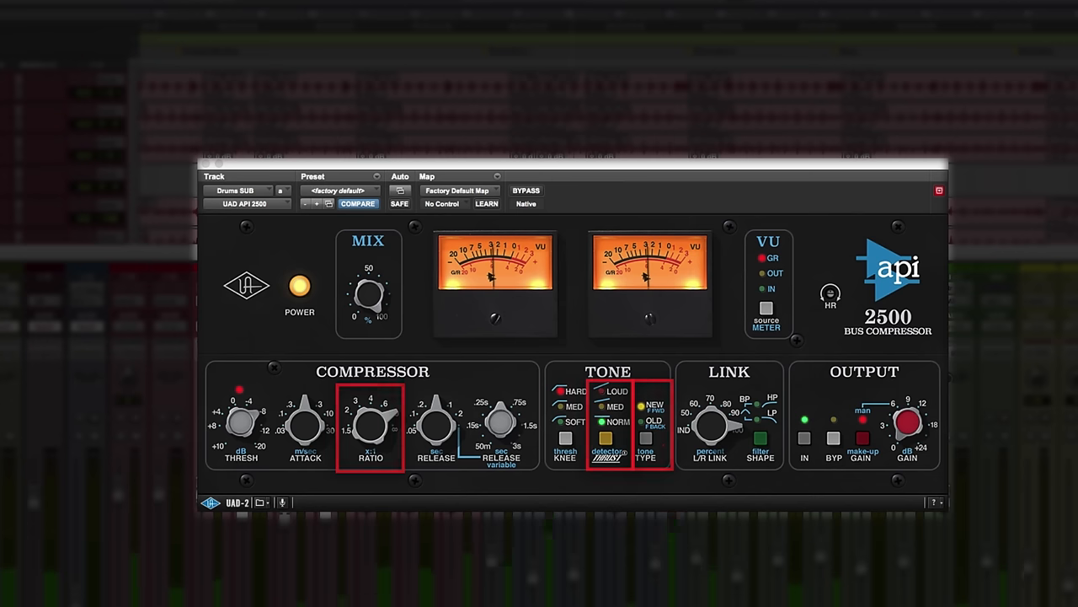
- Bypass and re-enable the drums bus compressor to compare with the dry signal
{"action": "left_click", "coordinate": [300, 284]}
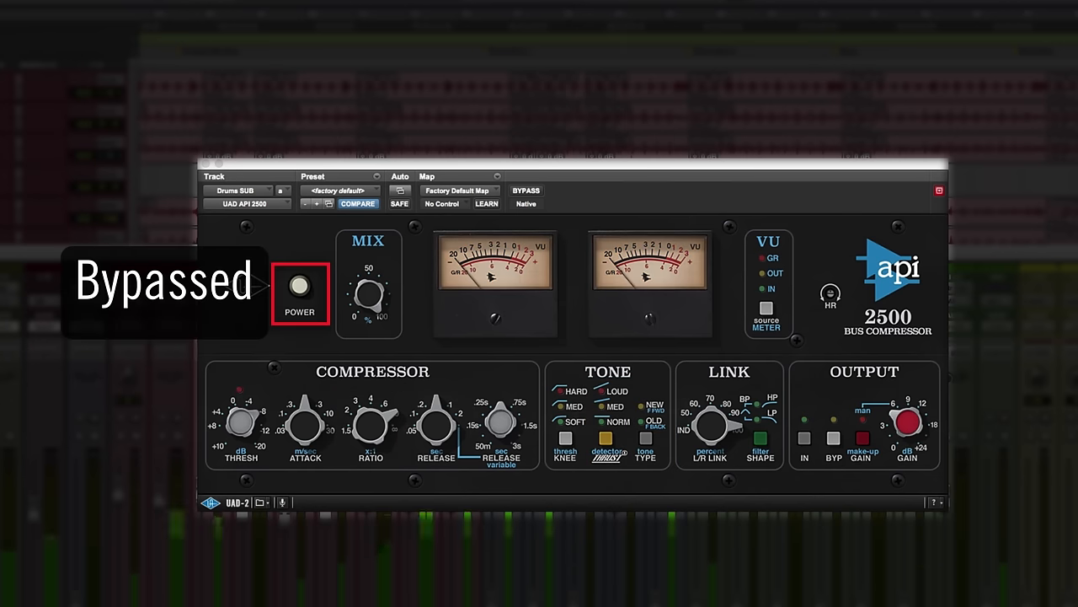
{"action": "left_click", "coordinate": [300, 287]}
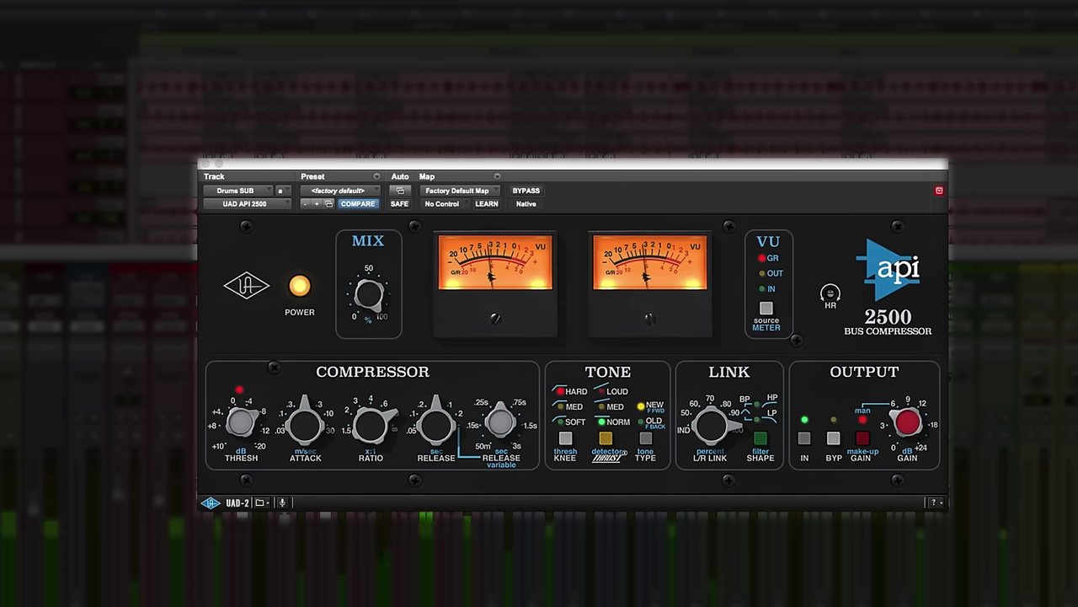
{"action": "left_click", "coordinate": [367, 295]}
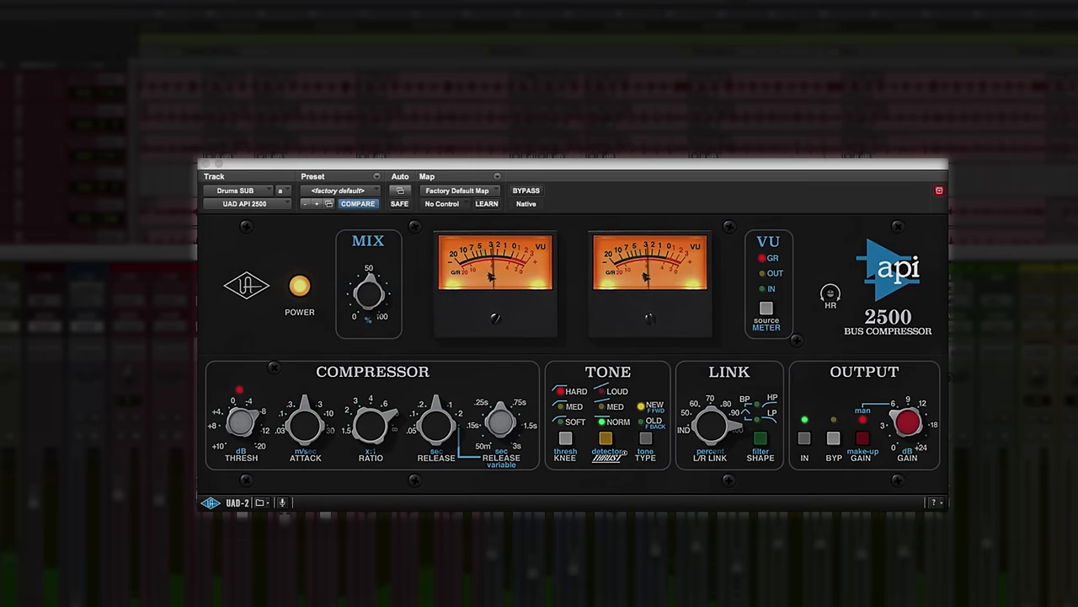
- Load the Rock Bass preset from the preset menu on the bass bus
{"action": "left_click", "coordinate": [340, 191]}
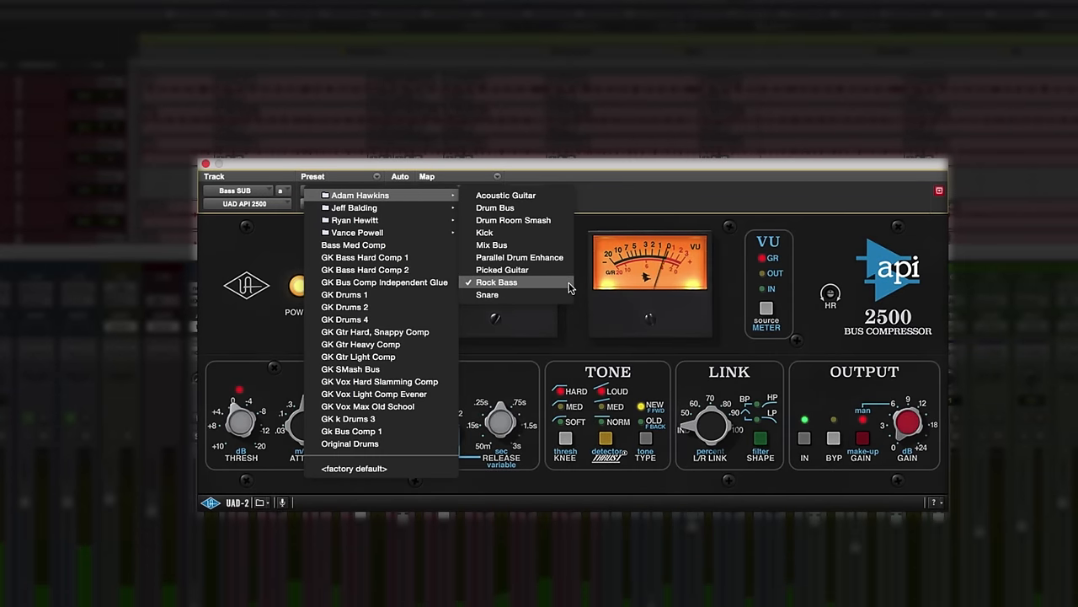
{"action": "left_click", "coordinate": [495, 283]}
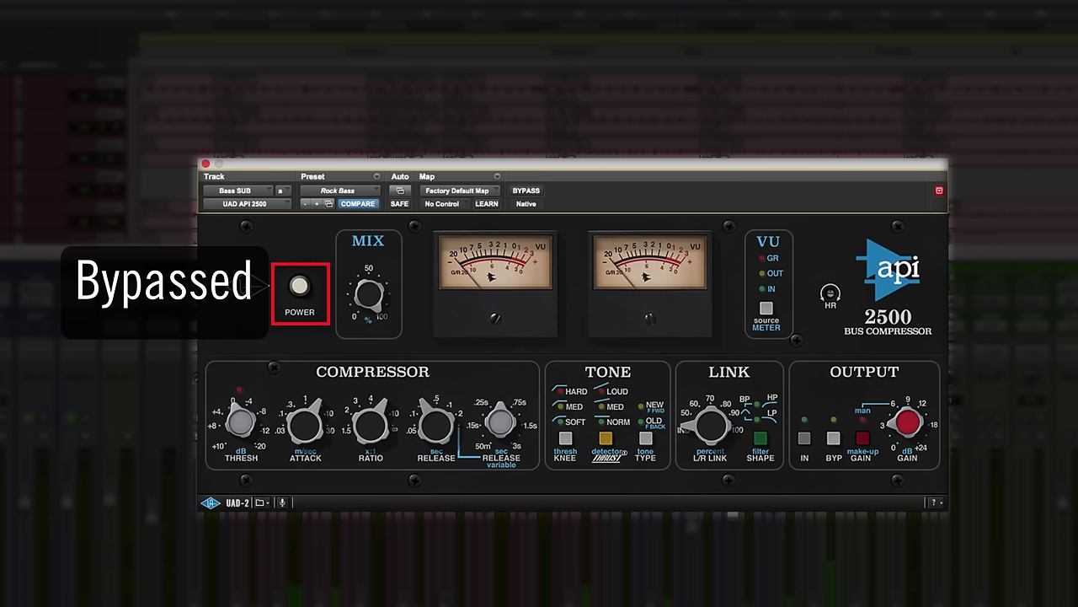
- Toggle POWER off and on to compare the Rock Bass preset against bypass
{"action": "left_click", "coordinate": [300, 286]}
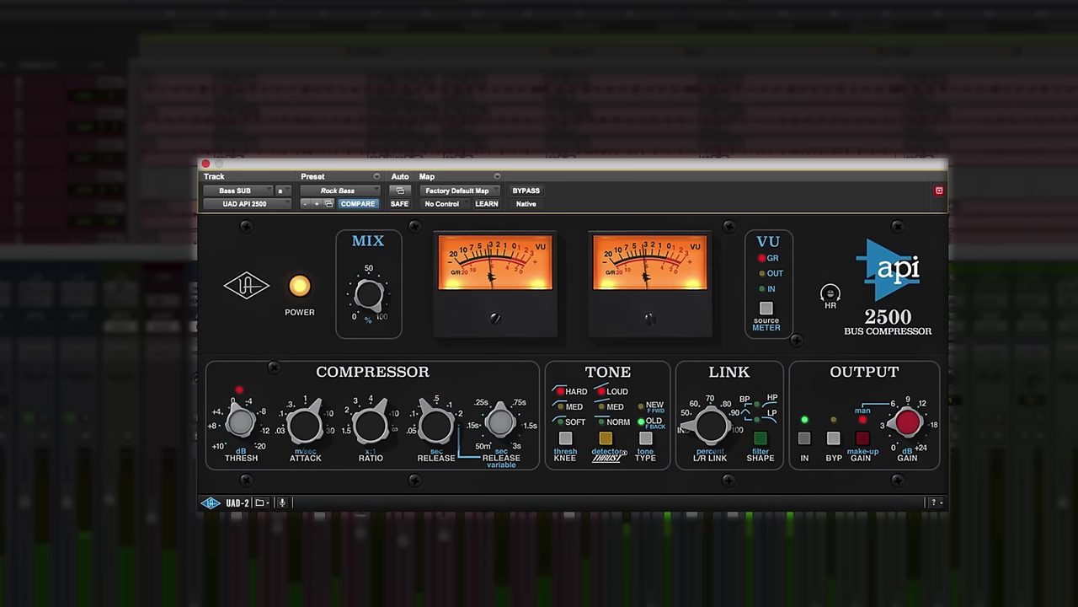
{"action": "left_click", "coordinate": [300, 287]}
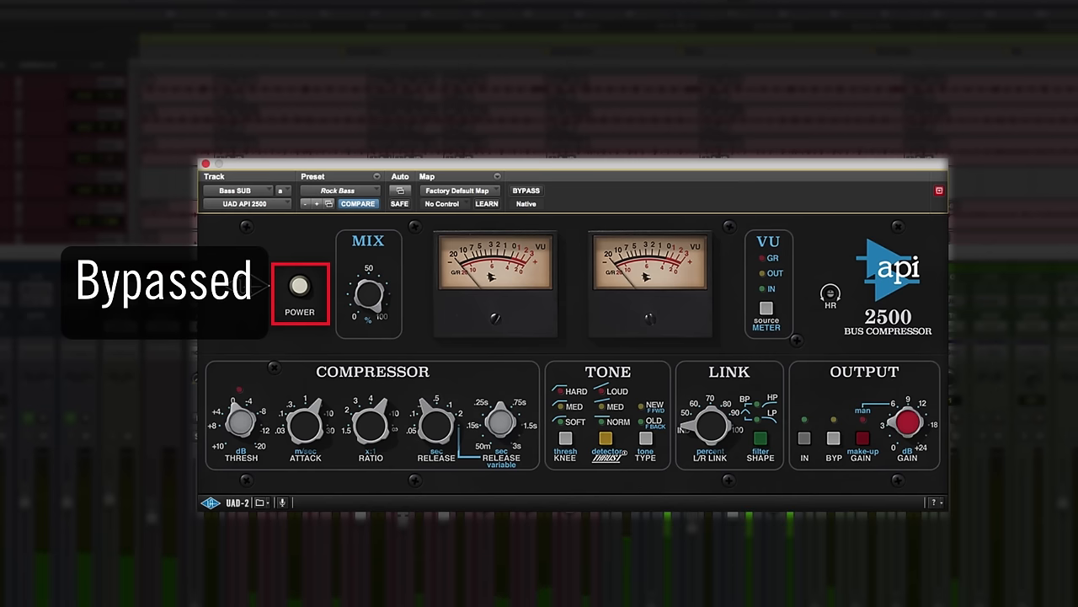
{"action": "left_click", "coordinate": [300, 286]}
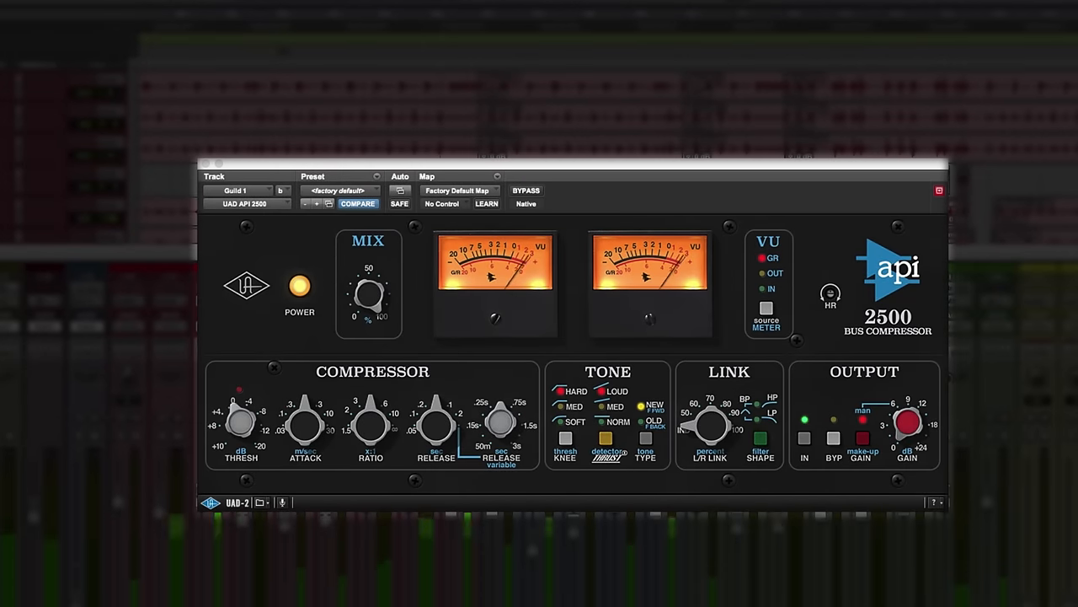
- Bypass and re-enable the guitar compressor to compare medium knee/thrust against dry
{"action": "left_click", "coordinate": [300, 287]}
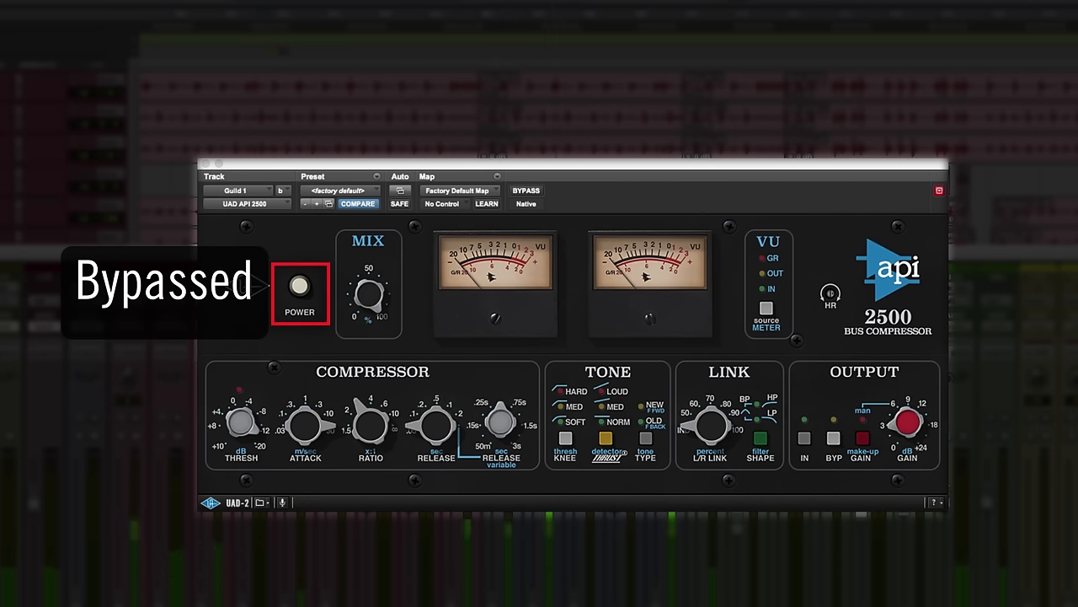
{"action": "left_click", "coordinate": [300, 285]}
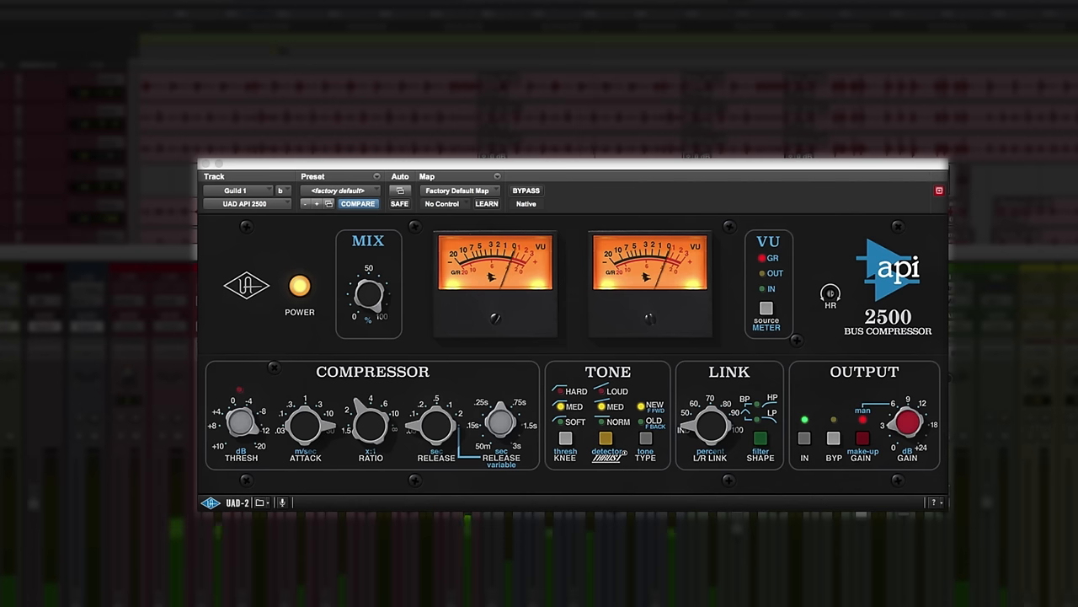